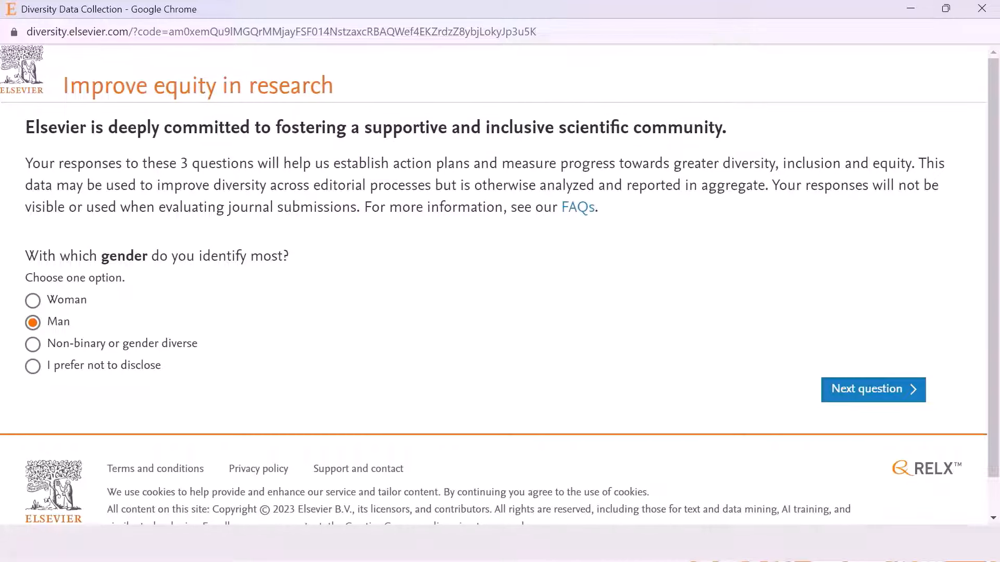
With Man selected, advance to the ethnic origins question and mark South and Southeast Asia.
click(873, 390)
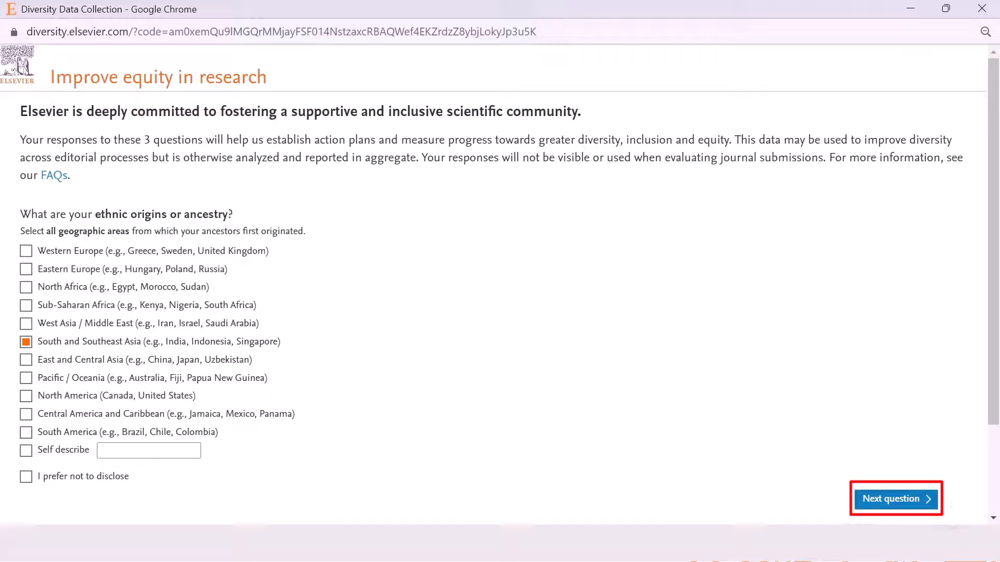
Advance past ethnic origins to the race question and on toward submission.
click(896, 499)
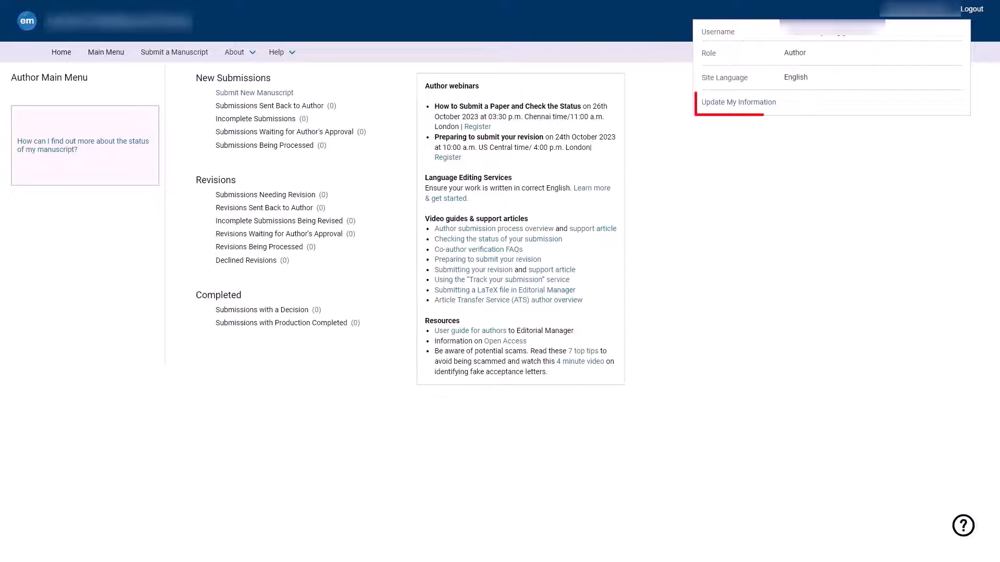
From Update My Information, reopen the self-report survey and set gender to I prefer not to disclose.
click(738, 103)
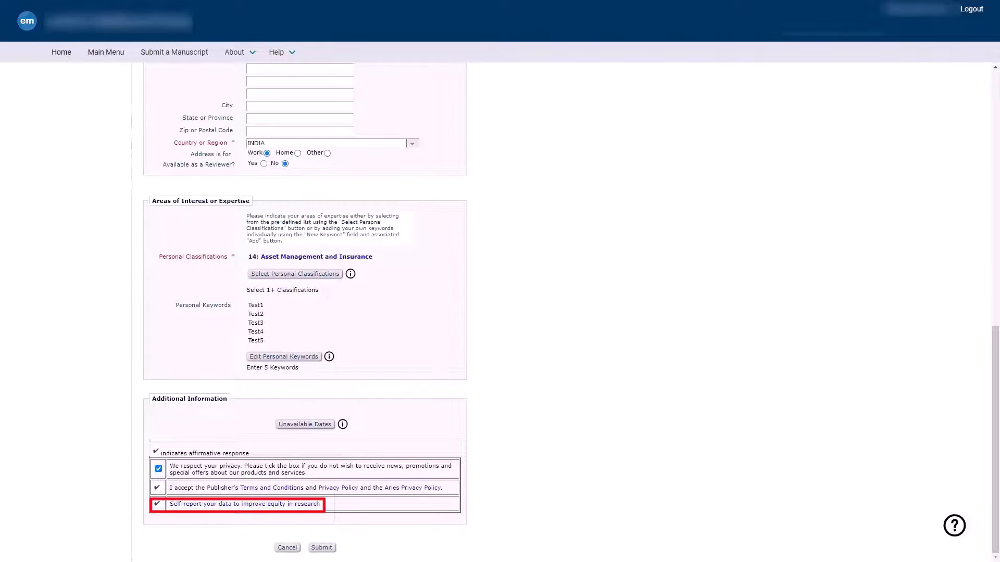
click(244, 504)
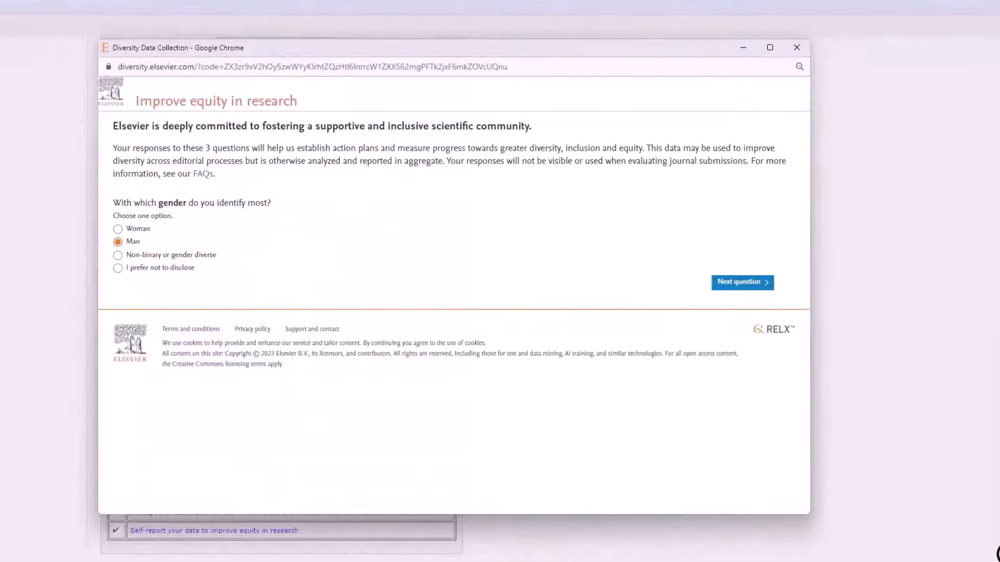
click(118, 267)
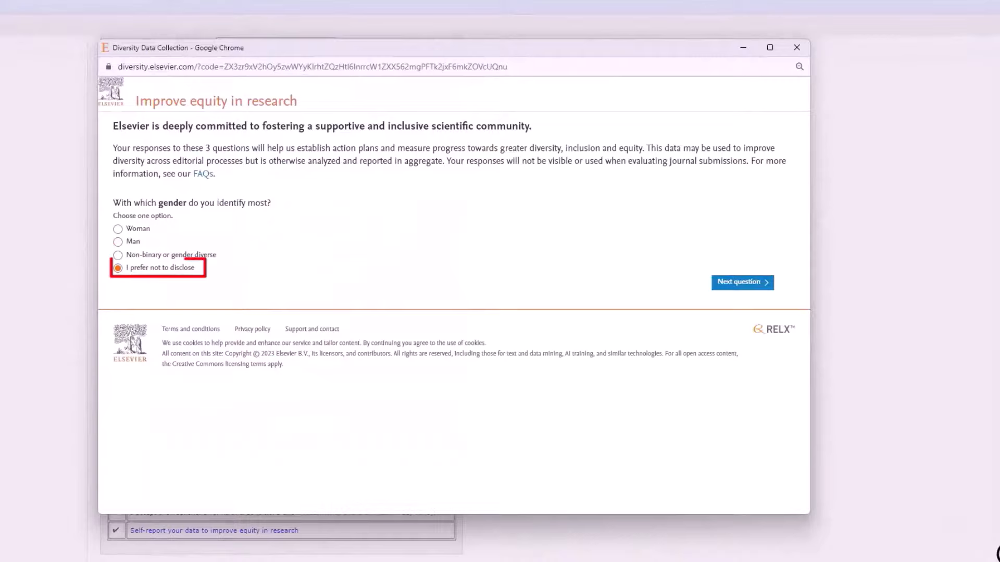